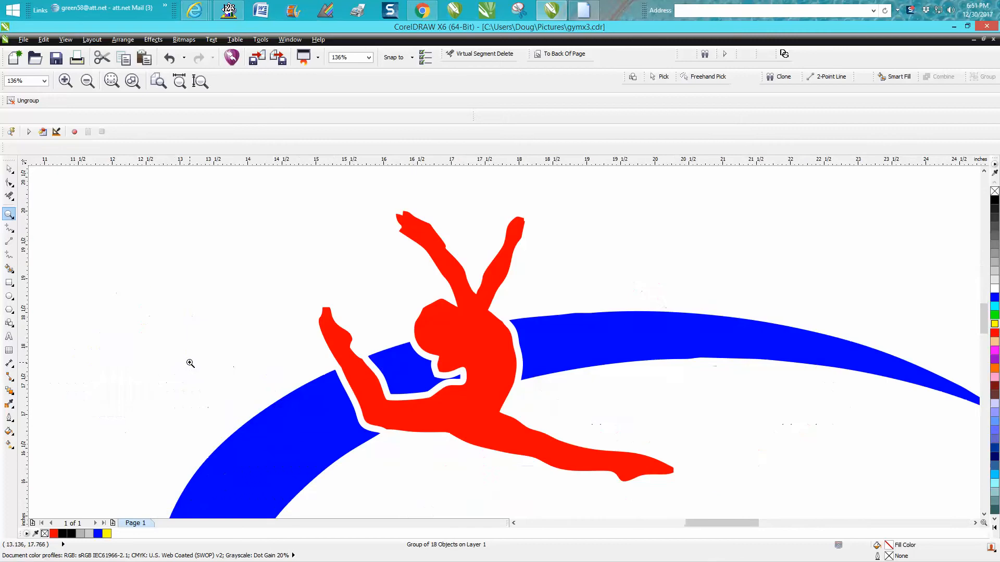
pyautogui.moveTo(517, 365)
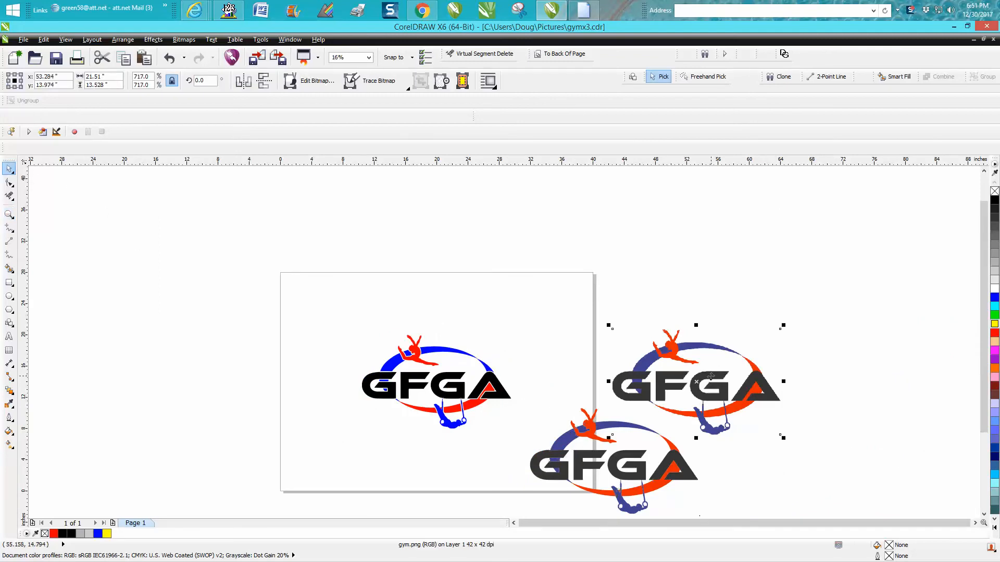
# Drag the black-lettered GFGA logo off the page so it sits above it.
pyautogui.moveTo(694, 382); pyautogui.dragTo(829, 273)
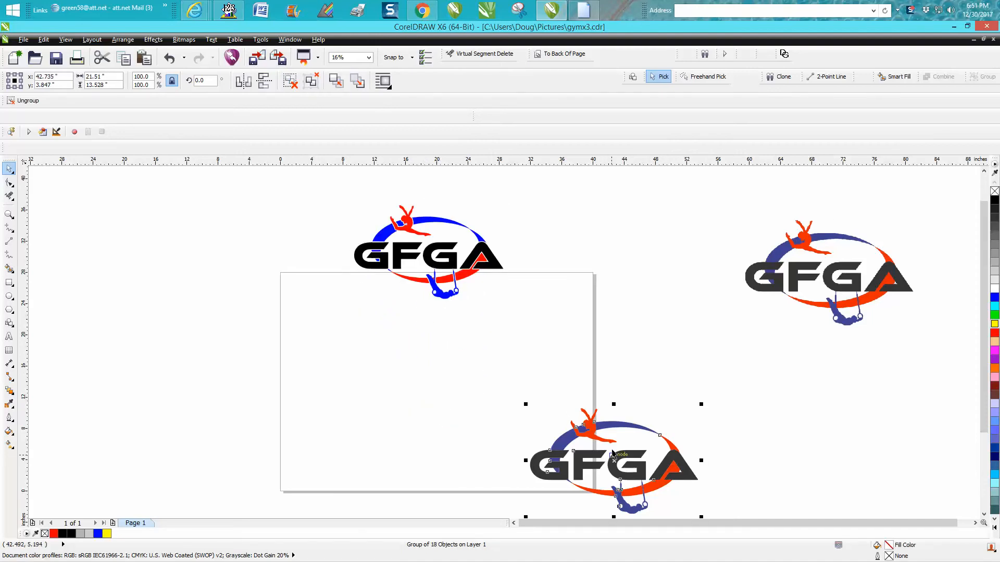
# Drag the traced grey-lettered logo group onto the centre of the page.
pyautogui.moveTo(613, 459); pyautogui.dragTo(435, 381)
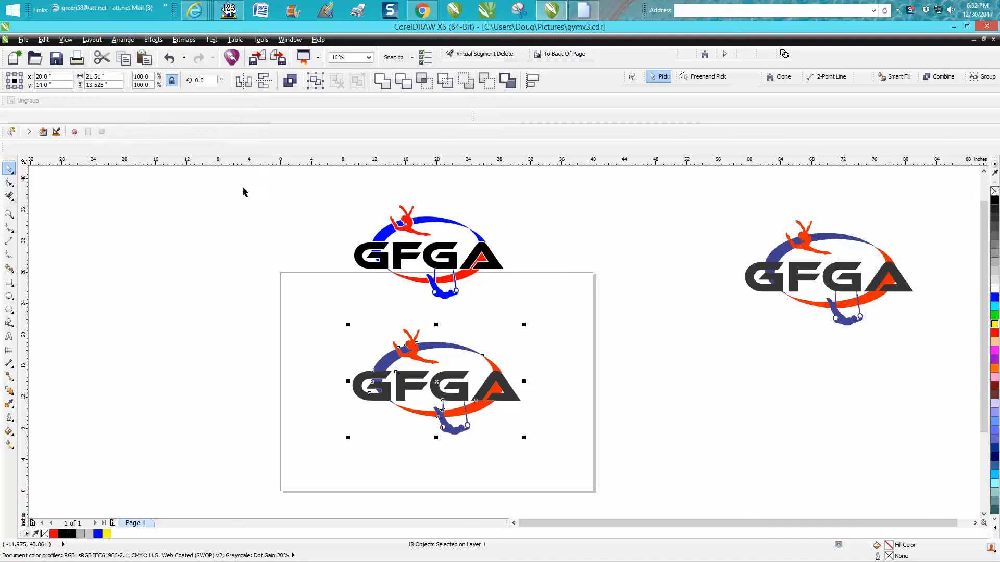
pyautogui.moveTo(372, 355)
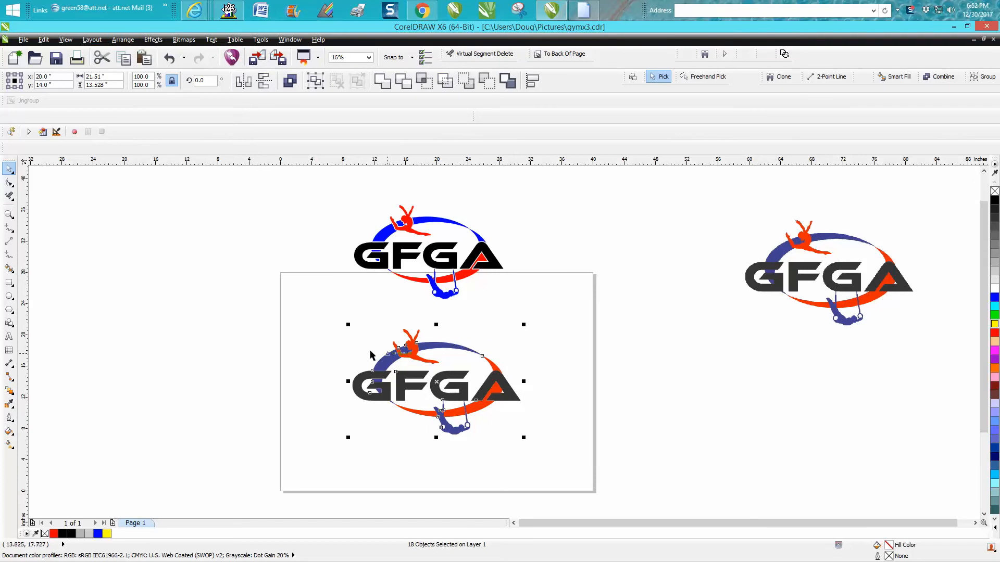
pyautogui.moveTo(394, 348)
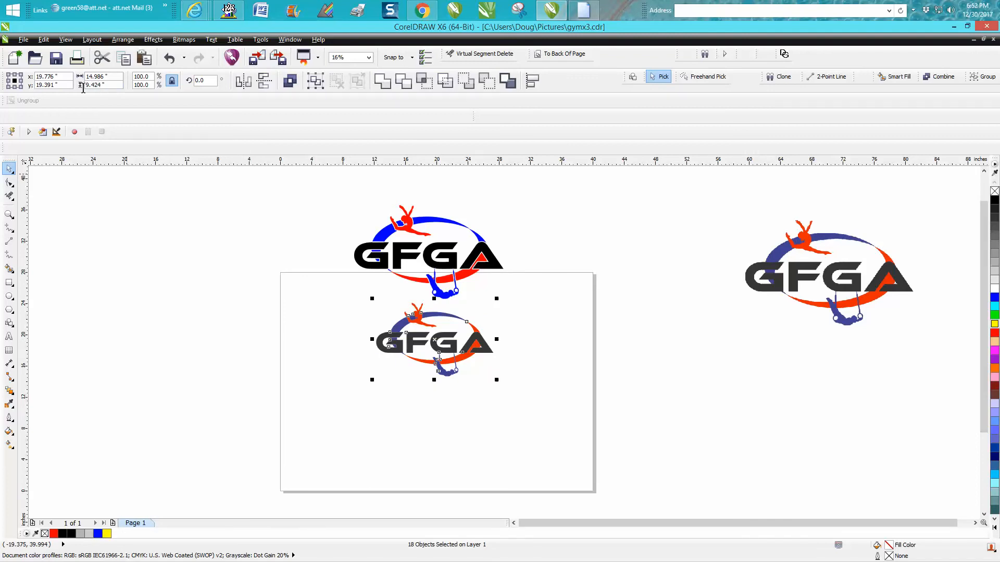
pyautogui.moveTo(273, 244)
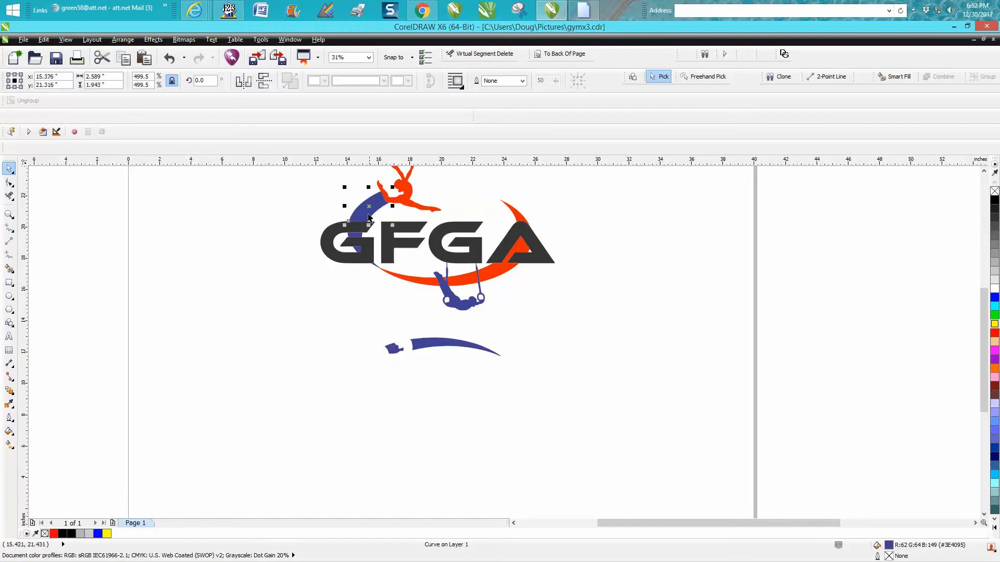
# Move the swoosh piece below the letters and the rings gymnast to their right.
pyautogui.moveTo(368, 204); pyautogui.dragTo(354, 390)
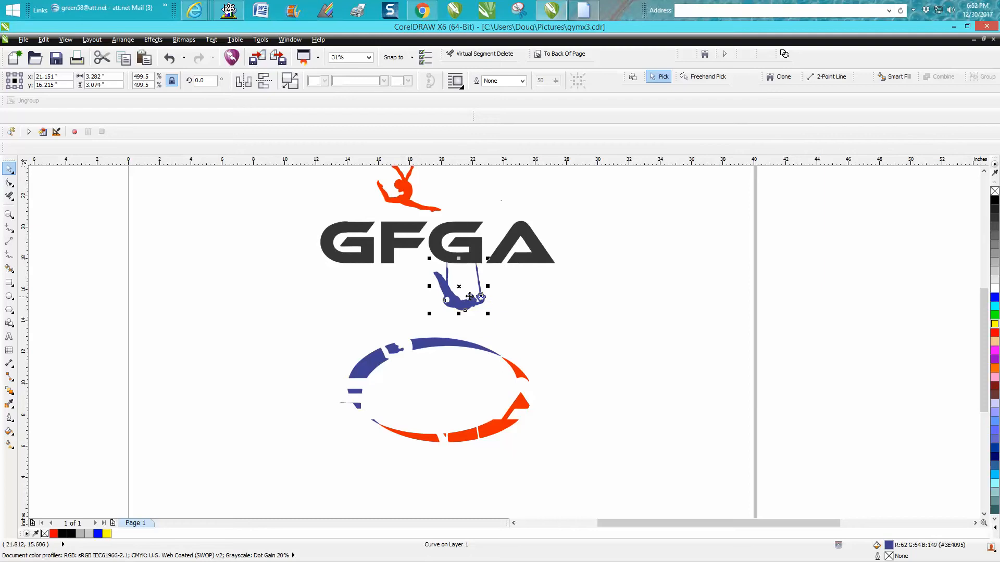
pyautogui.moveTo(459, 300); pyautogui.dragTo(615, 286)
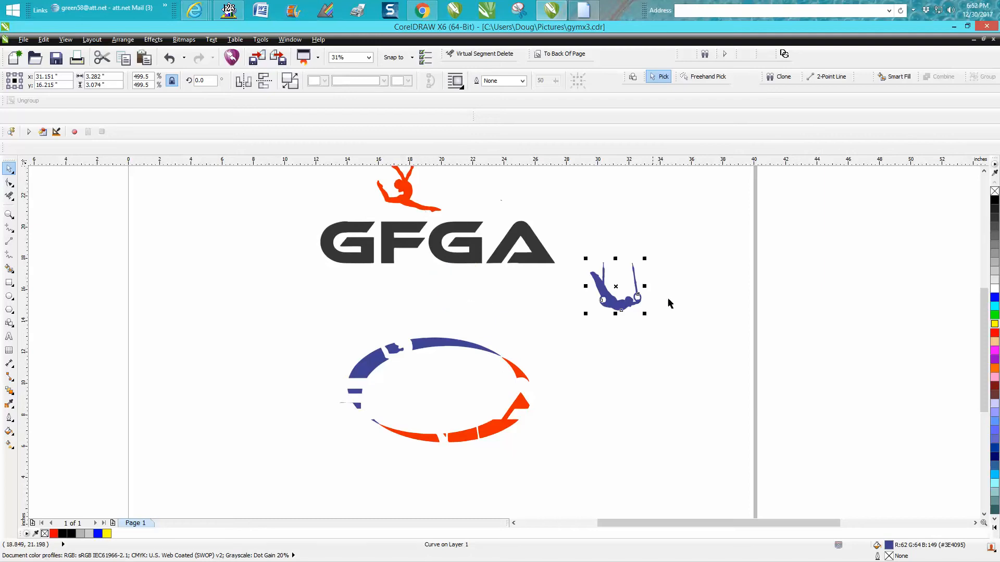
pyautogui.moveTo(385, 290)
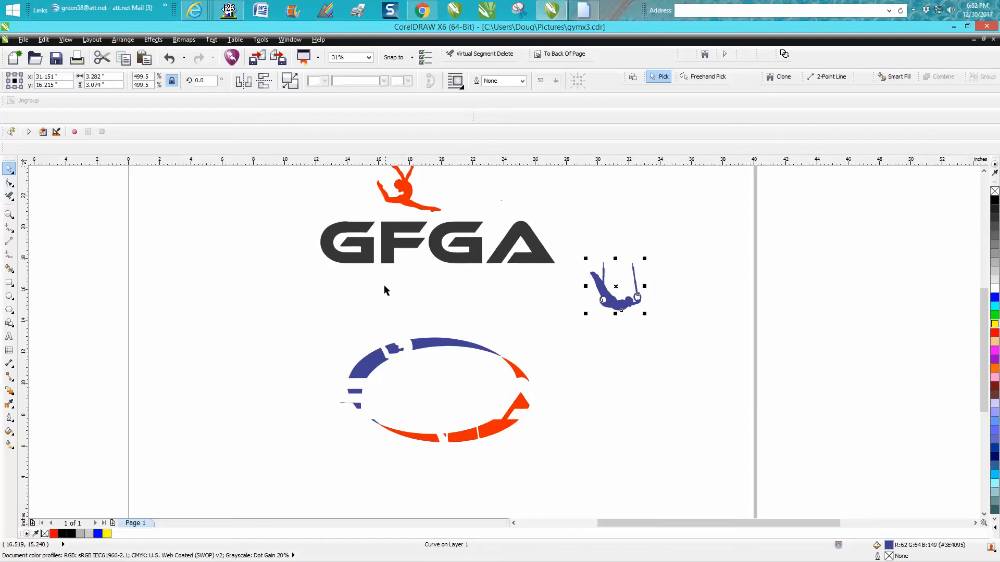
pyautogui.moveTo(319, 236)
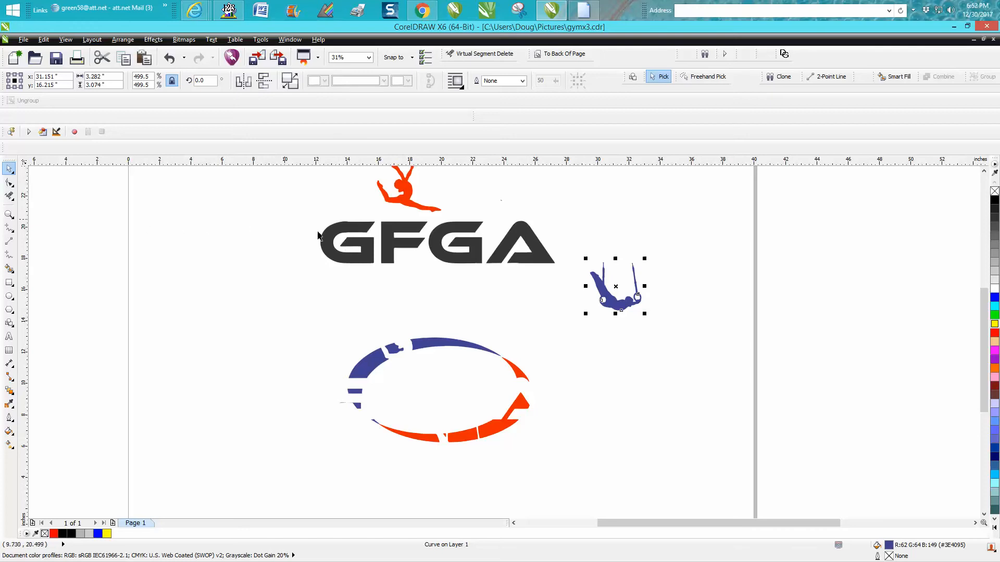
pyautogui.moveTo(274, 217)
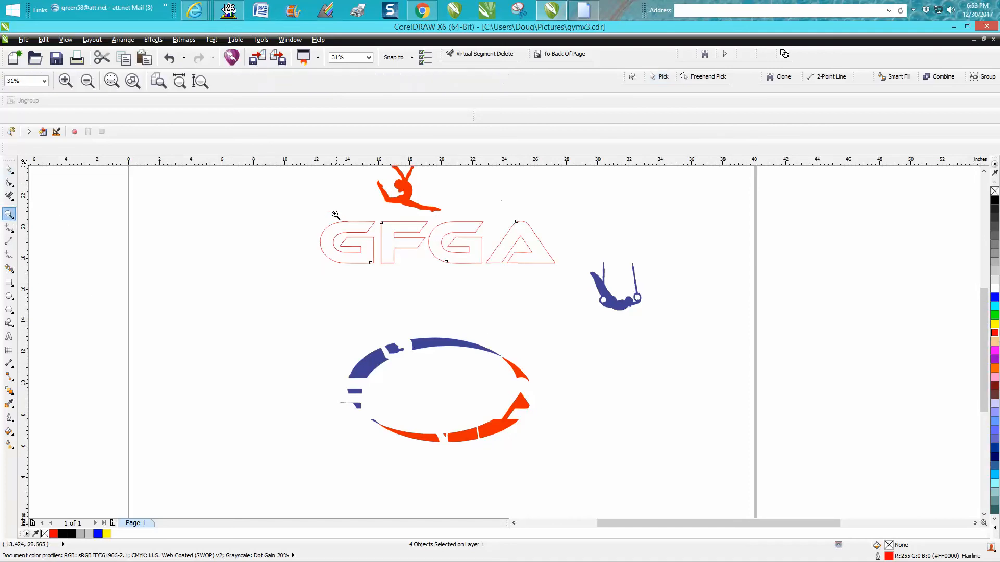
# Zoom in on the hollow red letter outlines and inspect their nodes with the Shape tool.
pyautogui.click(337, 215)
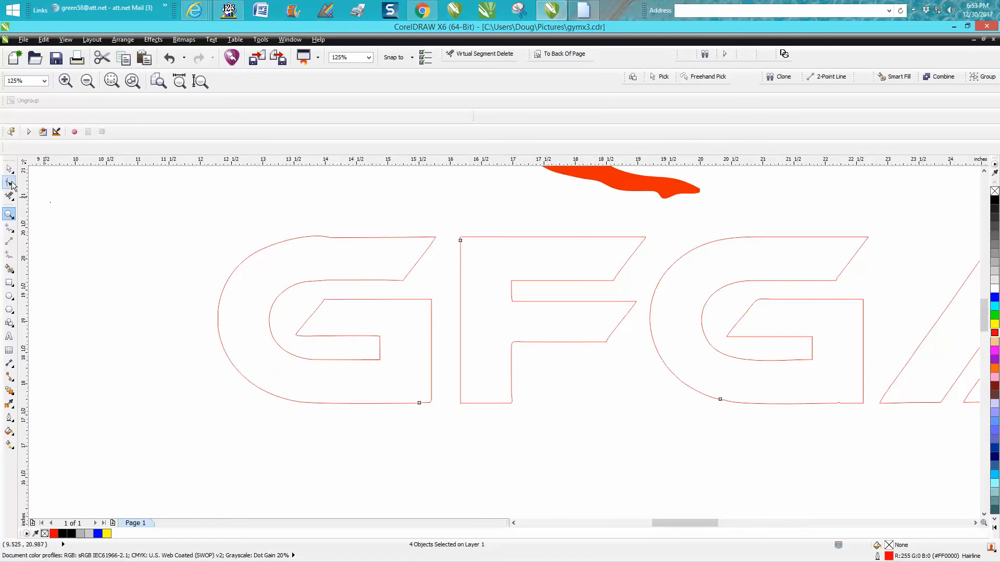
pyautogui.click(9, 183)
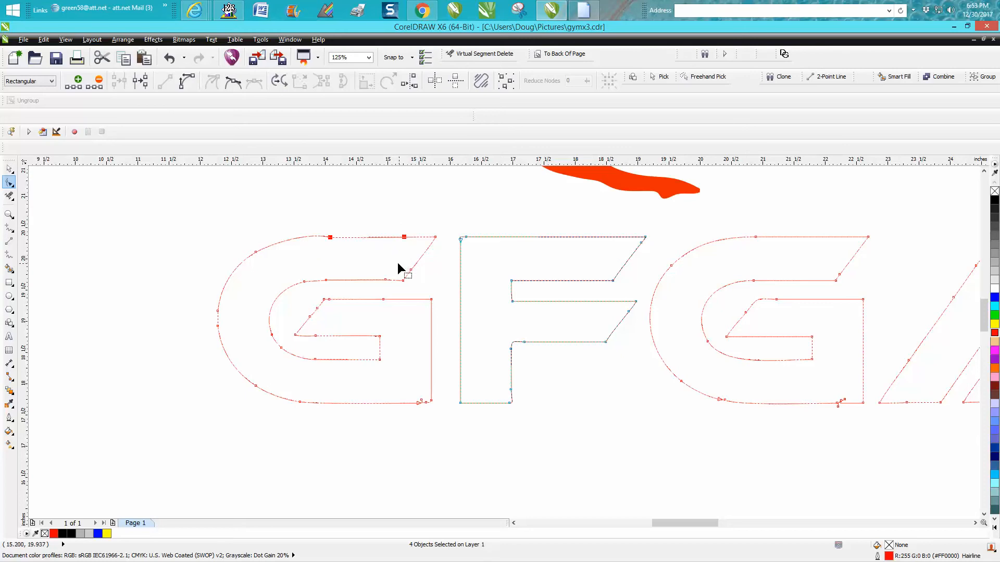
pyautogui.moveTo(362, 236)
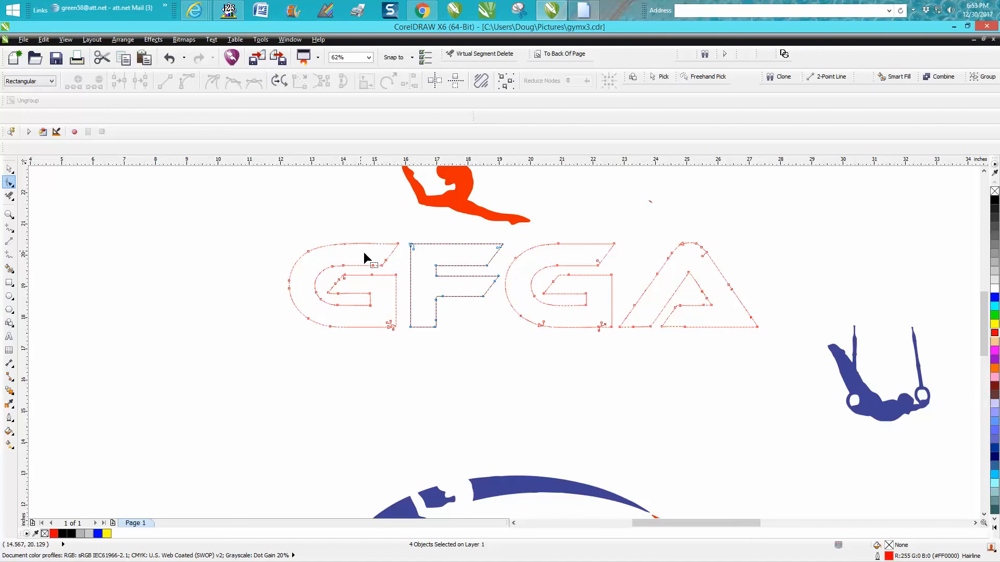
pyautogui.click(10, 168)
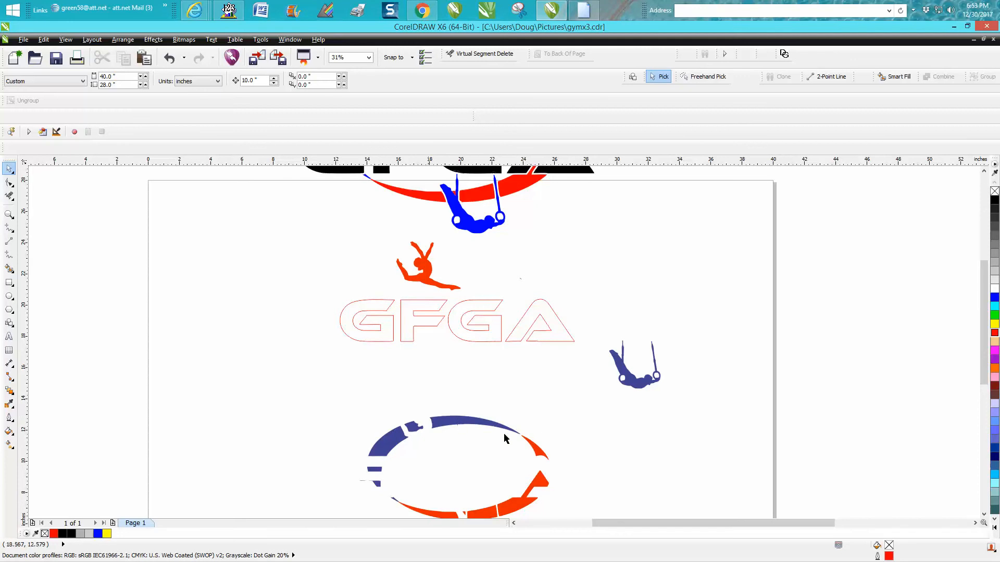
pyautogui.moveTo(357, 306)
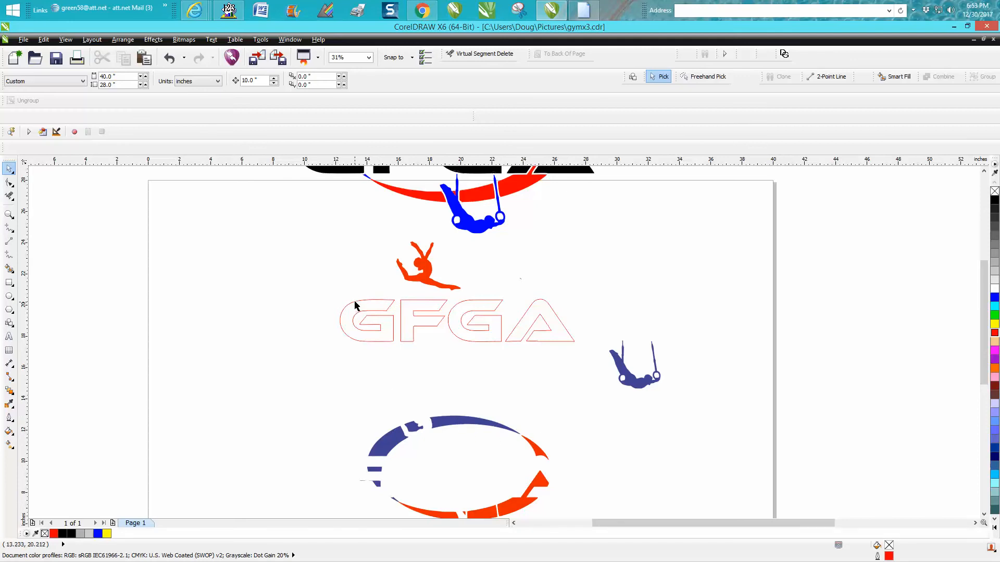
# Apply a 0.035 inch contour with the chosen corner style to the letter G outline.
pyautogui.click(366, 320)
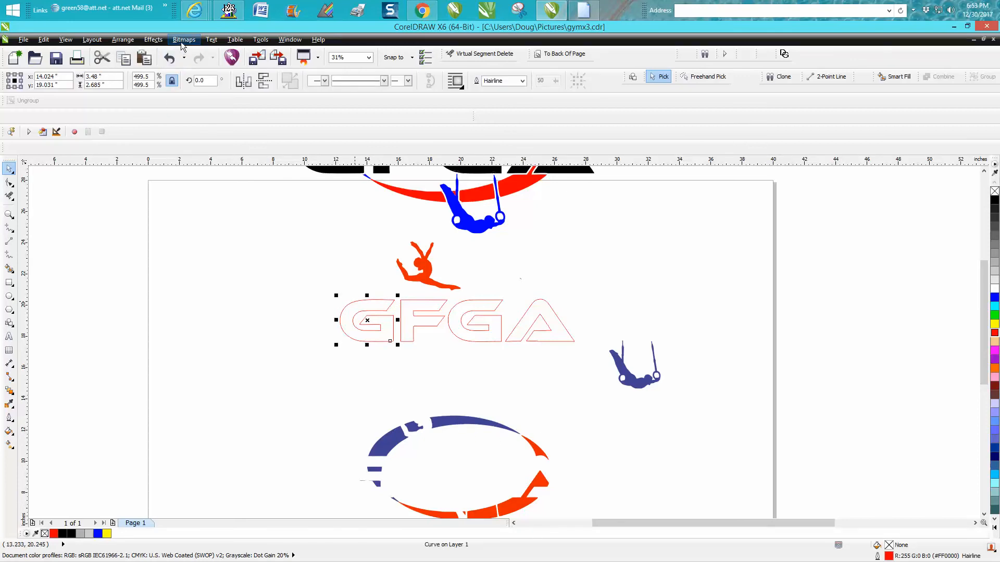
pyautogui.click(152, 38)
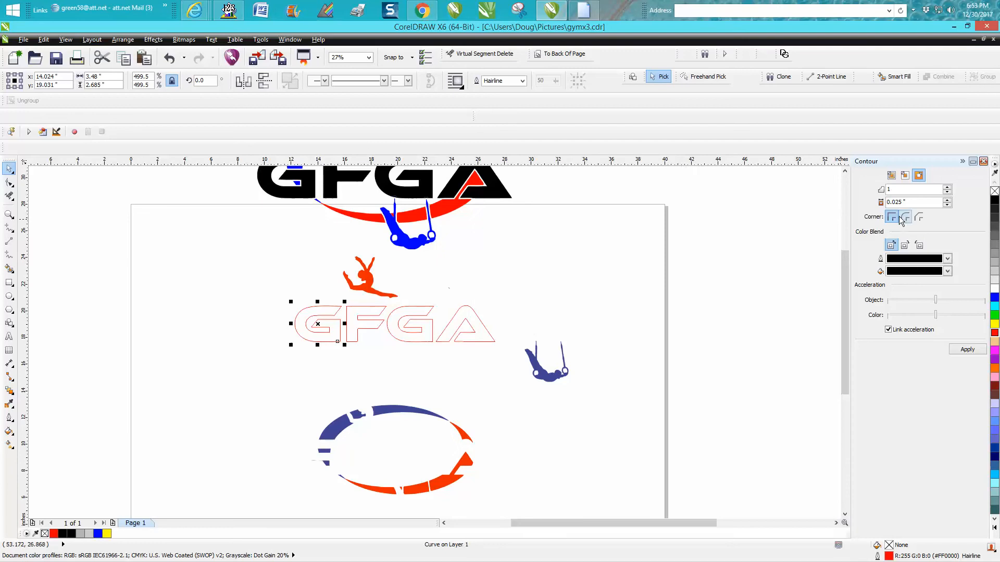
pyautogui.click(967, 350)
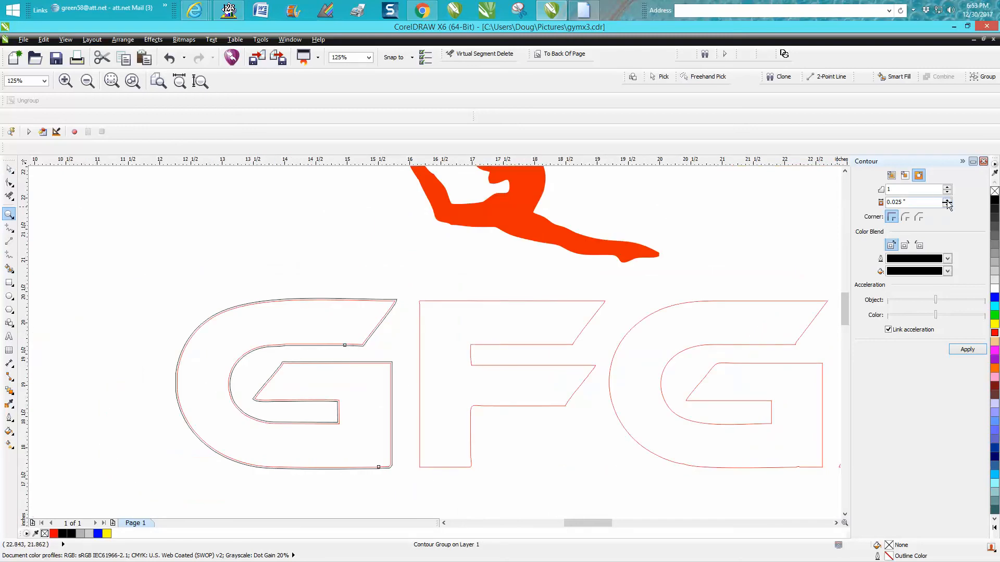
pyautogui.click(947, 200)
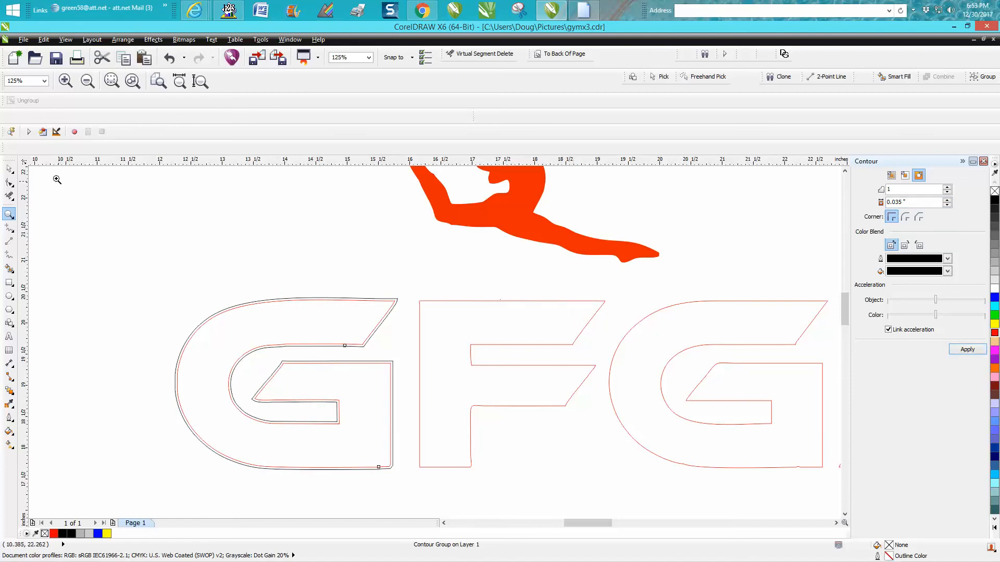
pyautogui.click(9, 168)
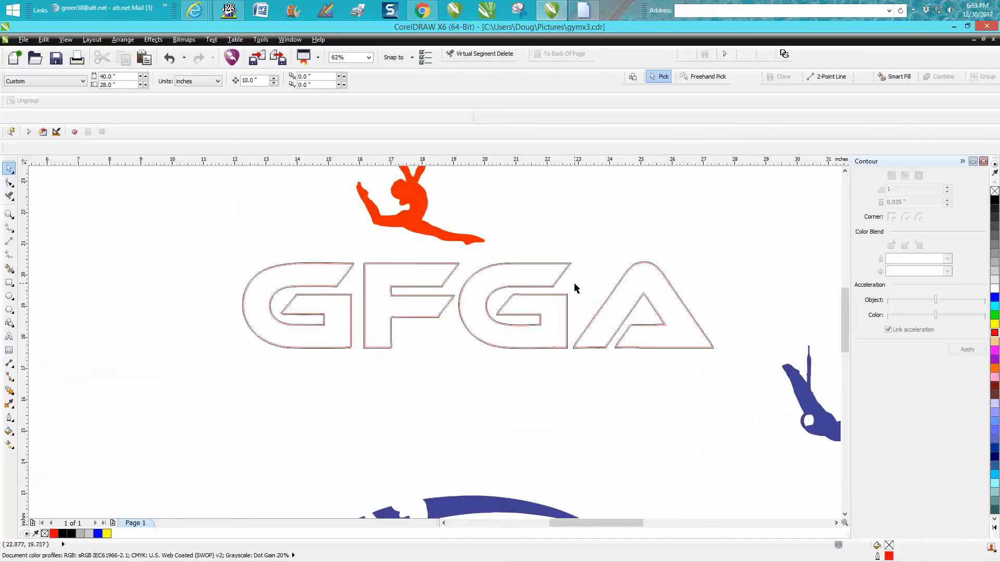
# Select the contoured letters and pull a corner node into place with the Shape tool.
pyautogui.click(349, 58)
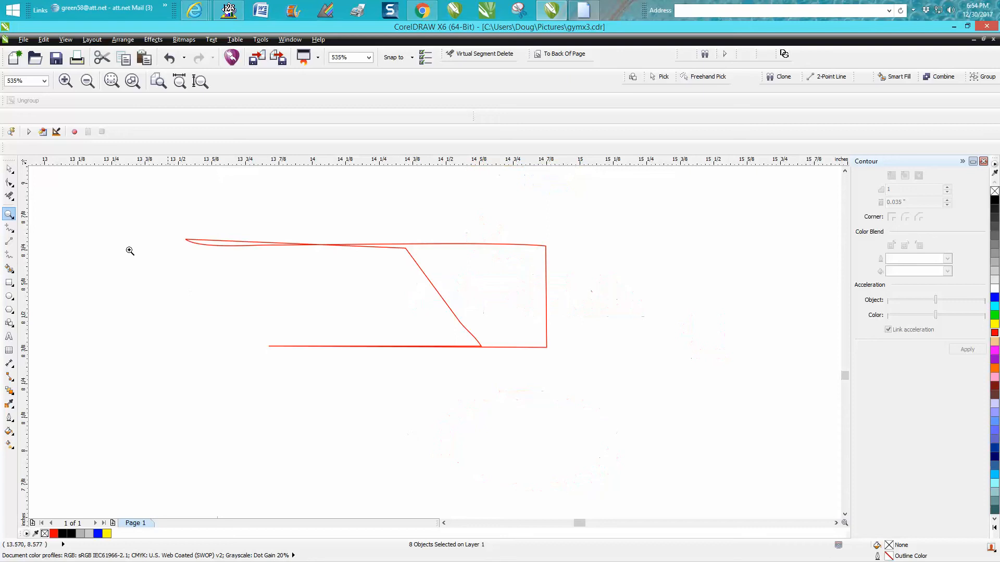
pyautogui.click(10, 181)
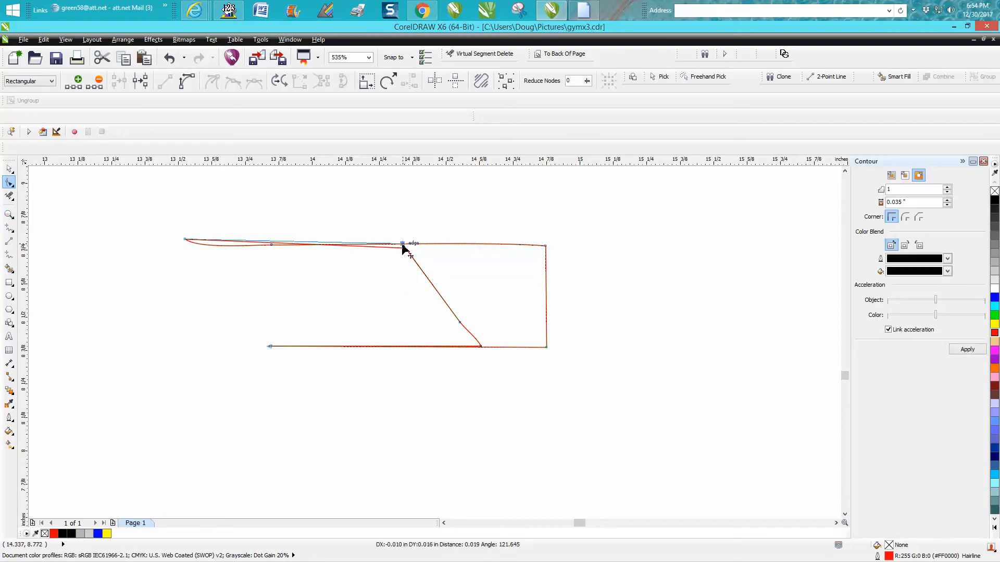
pyautogui.moveTo(402, 248); pyautogui.dragTo(482, 352)
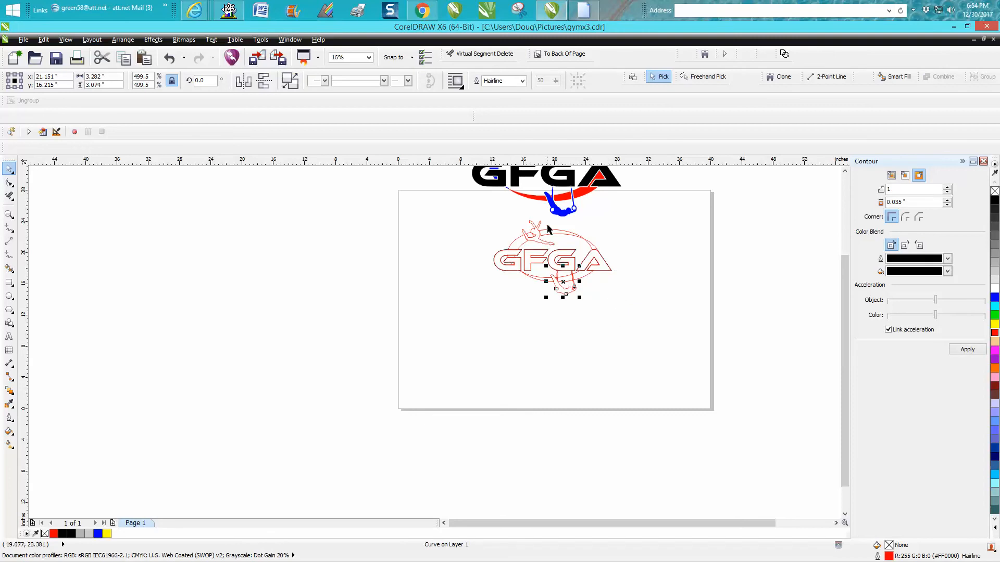
pyautogui.moveTo(29, 222)
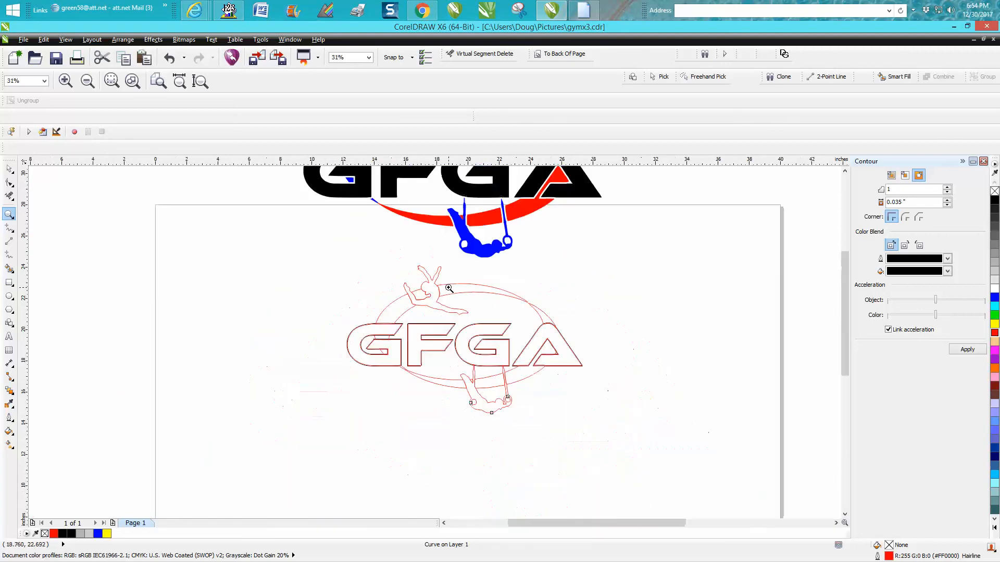
# Move the ring gymnast outline to the right of the contoured GFGA lettering.
pyautogui.click(10, 167)
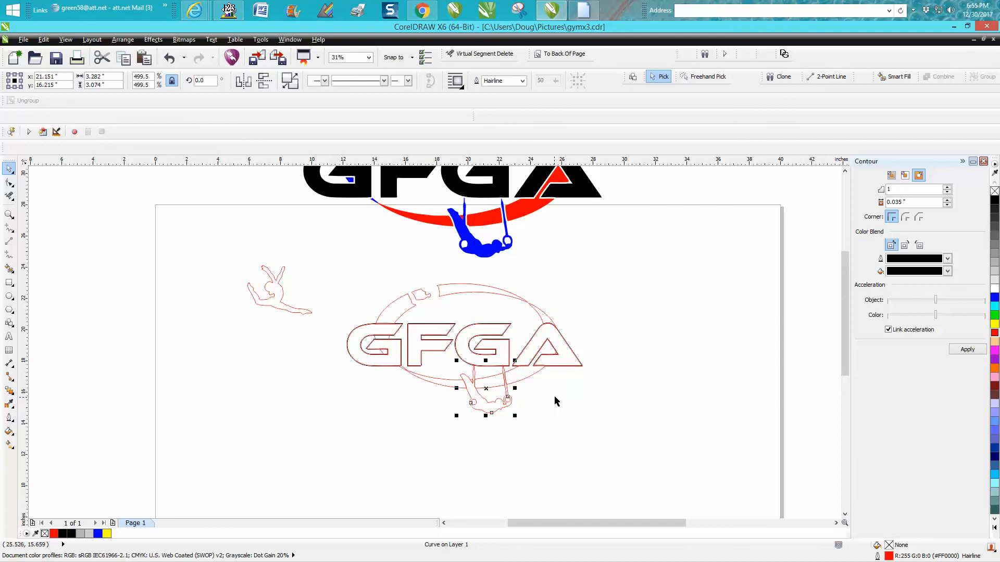
pyautogui.moveTo(485, 387); pyautogui.dragTo(640, 387)
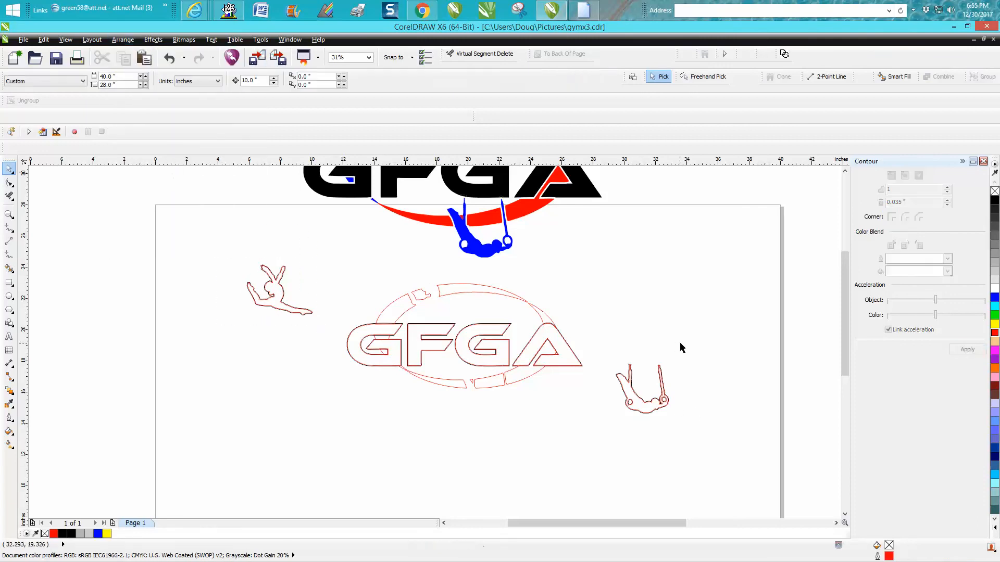
pyautogui.click(640, 389)
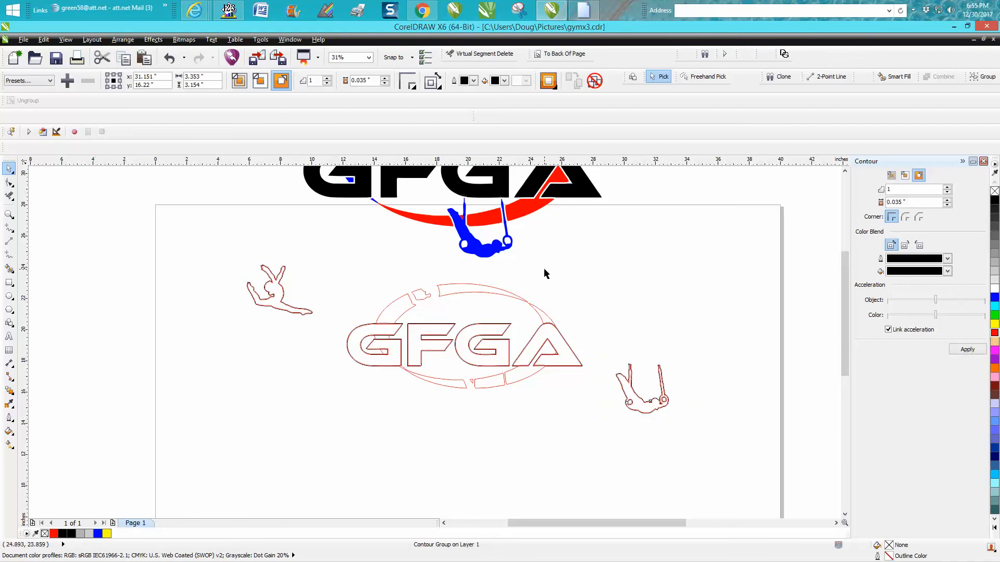
pyautogui.click(643, 389)
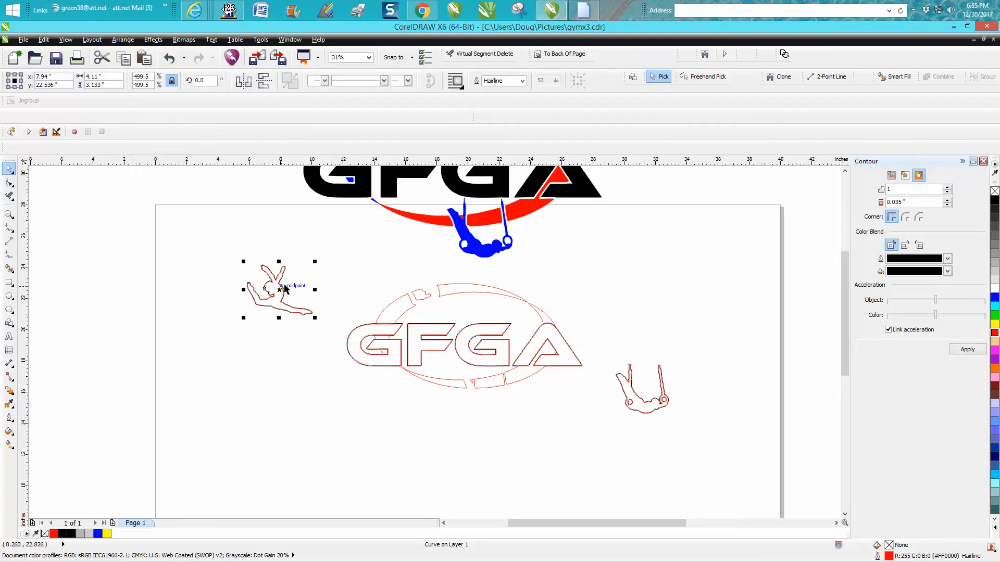
# Move the leaping gymnast outline above the ellipse, away from the lettering.
pyautogui.moveTo(278, 288); pyautogui.dragTo(433, 291)
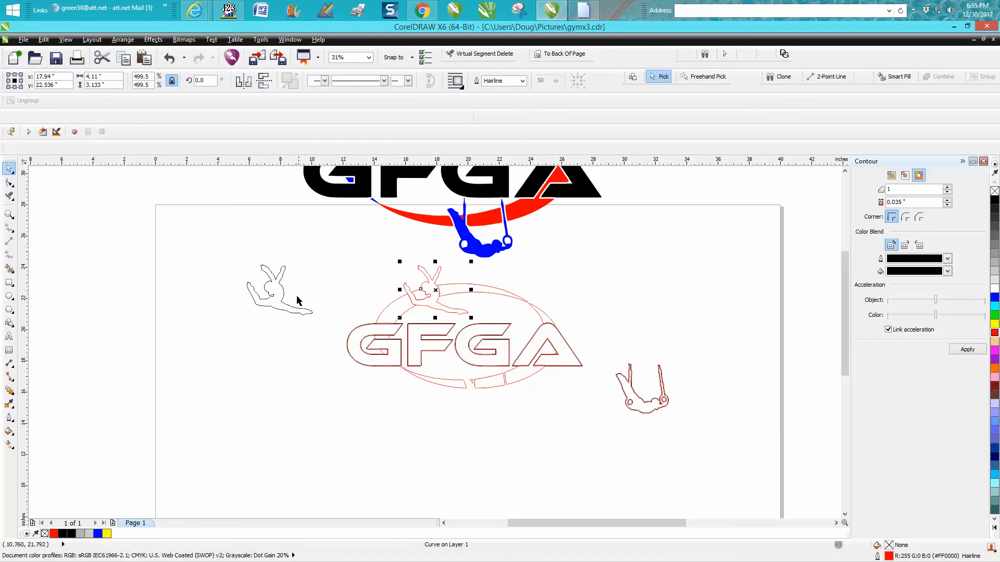
pyautogui.moveTo(420, 292)
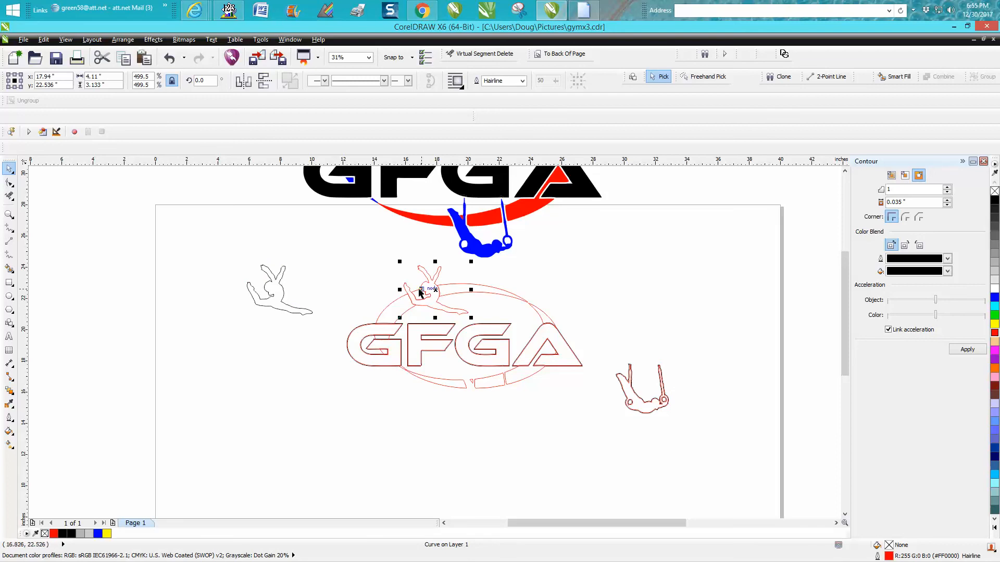
pyautogui.moveTo(433, 291); pyautogui.dragTo(195, 264)
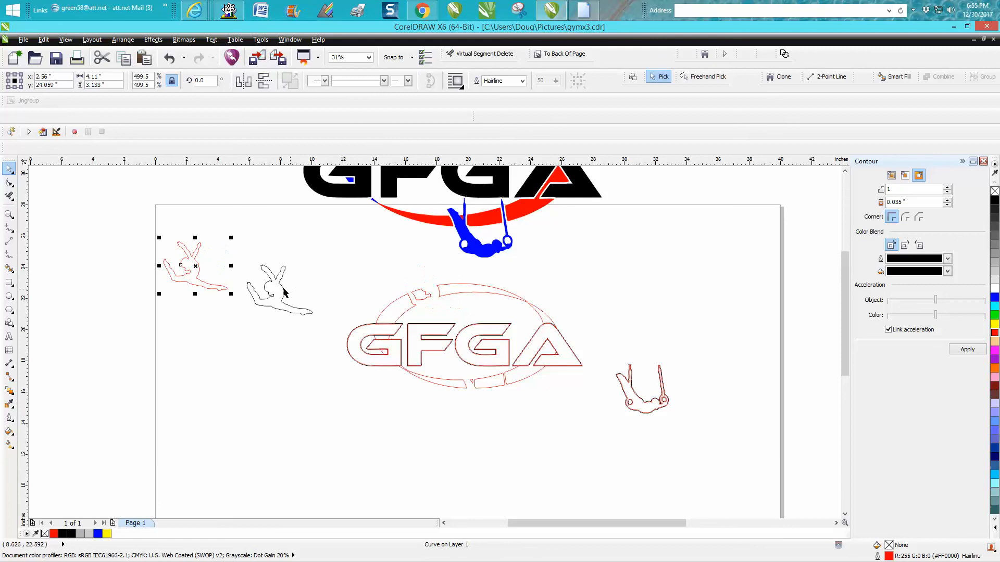
pyautogui.click(277, 290)
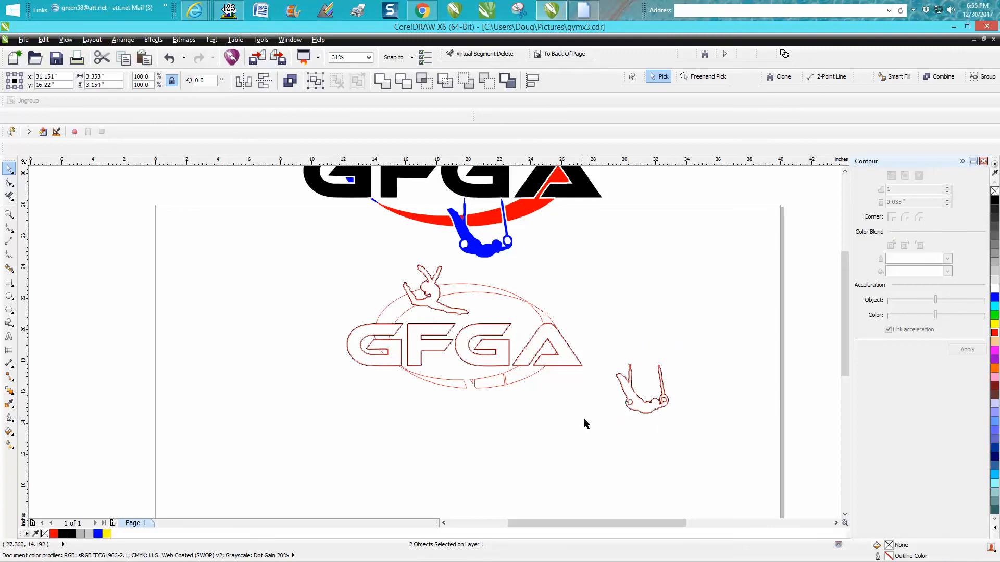
pyautogui.click(642, 389)
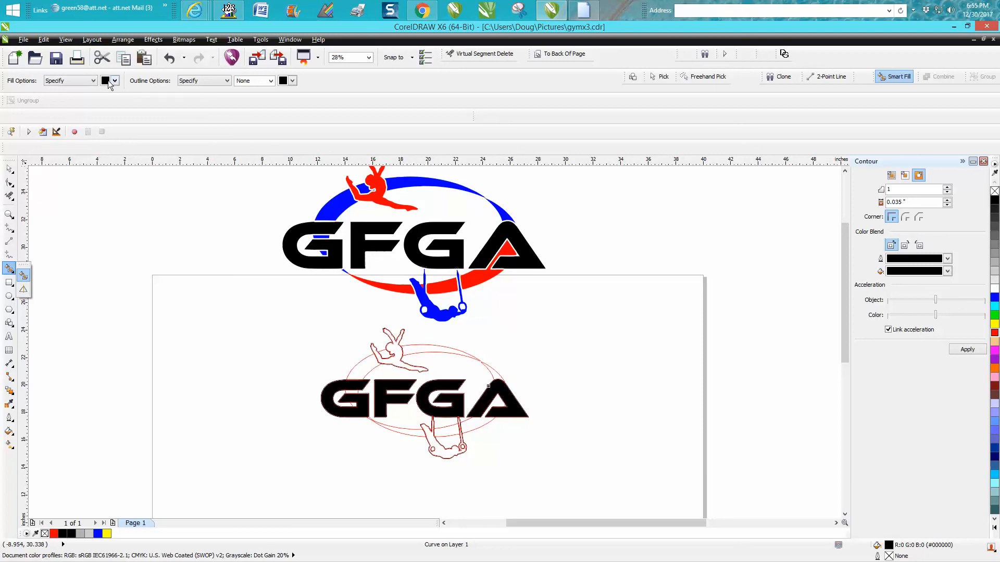
# Smart-fill the upper ellipse arc and the ring gymnast blue.
pyautogui.click(104, 80)
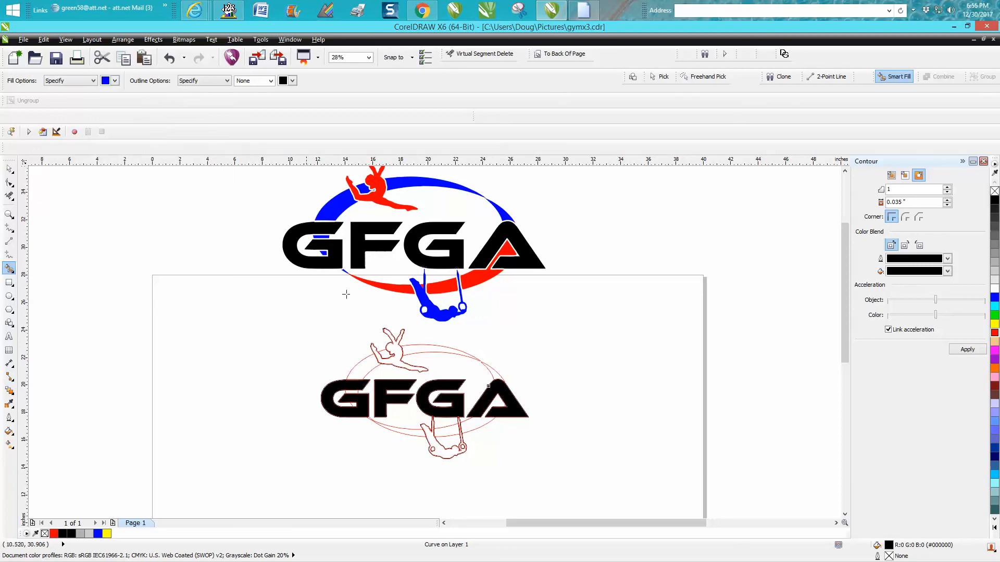
pyautogui.moveTo(356, 388)
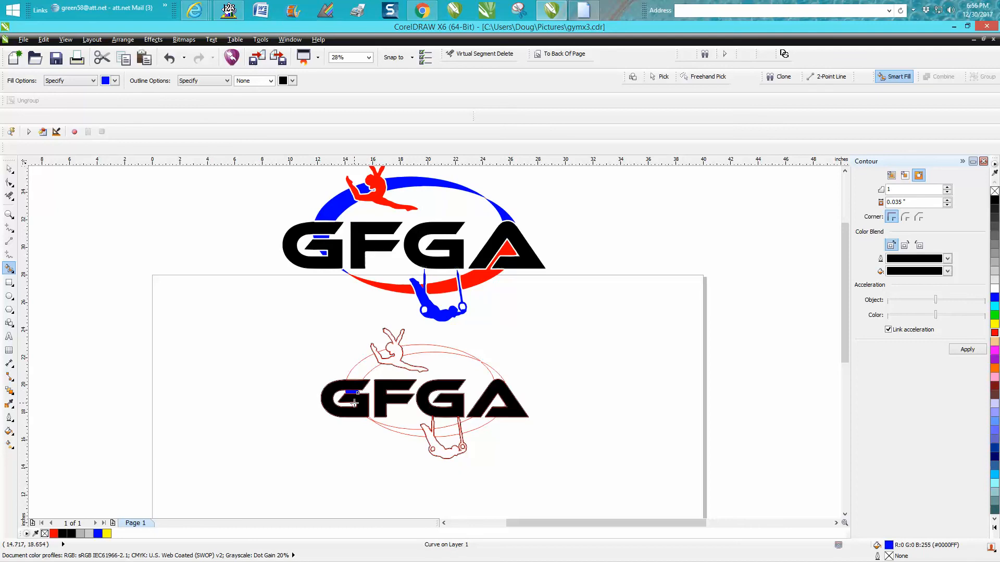
pyautogui.click(356, 370)
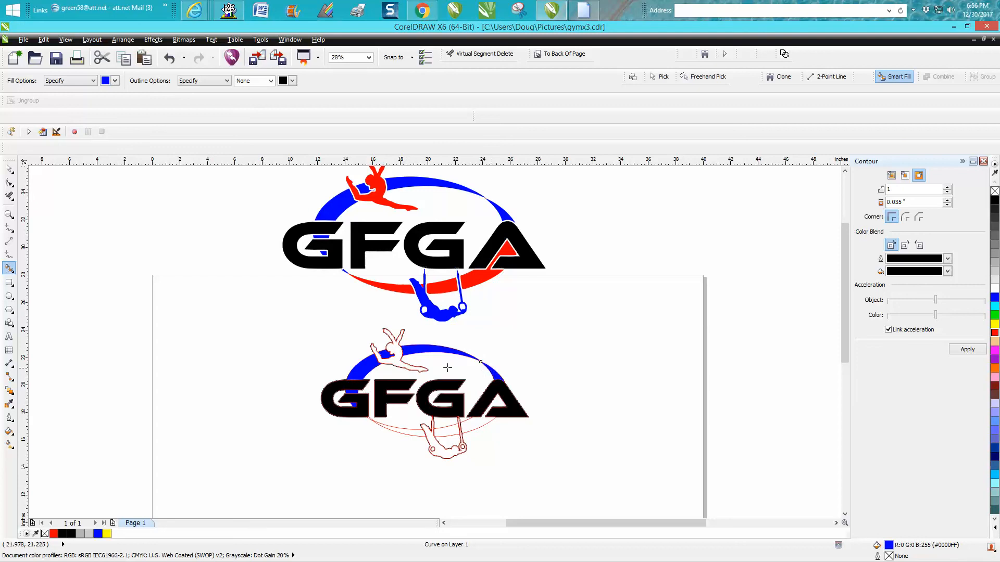
pyautogui.click(433, 436)
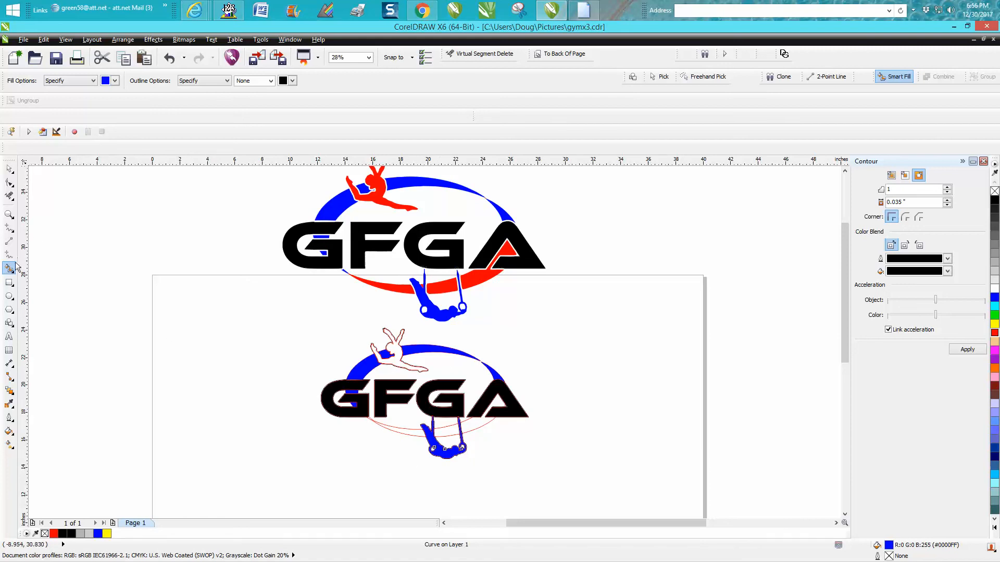
# Switch the Smart Fill colour to red and magnify the letters to check the fills.
pyautogui.click(116, 80)
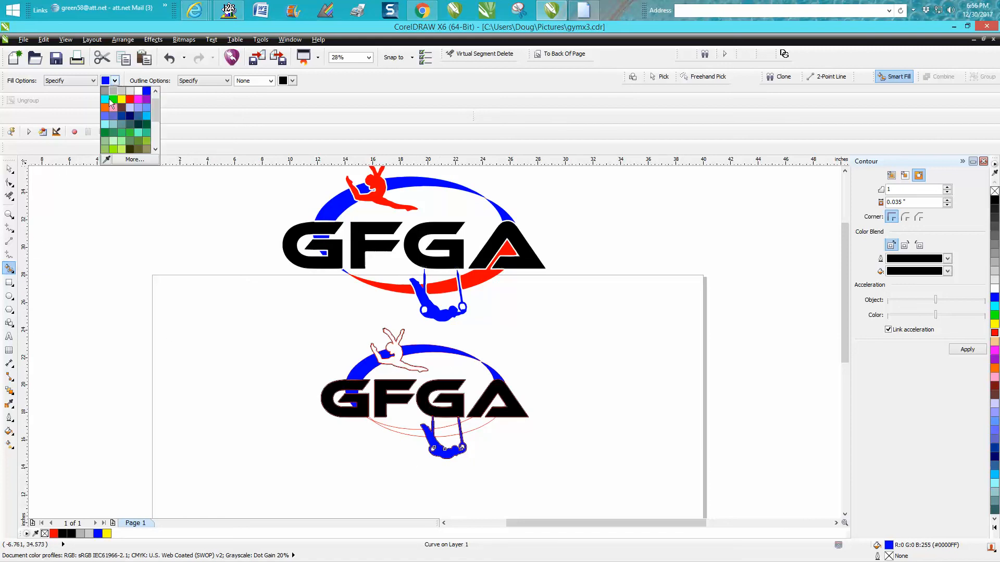
pyautogui.click(112, 99)
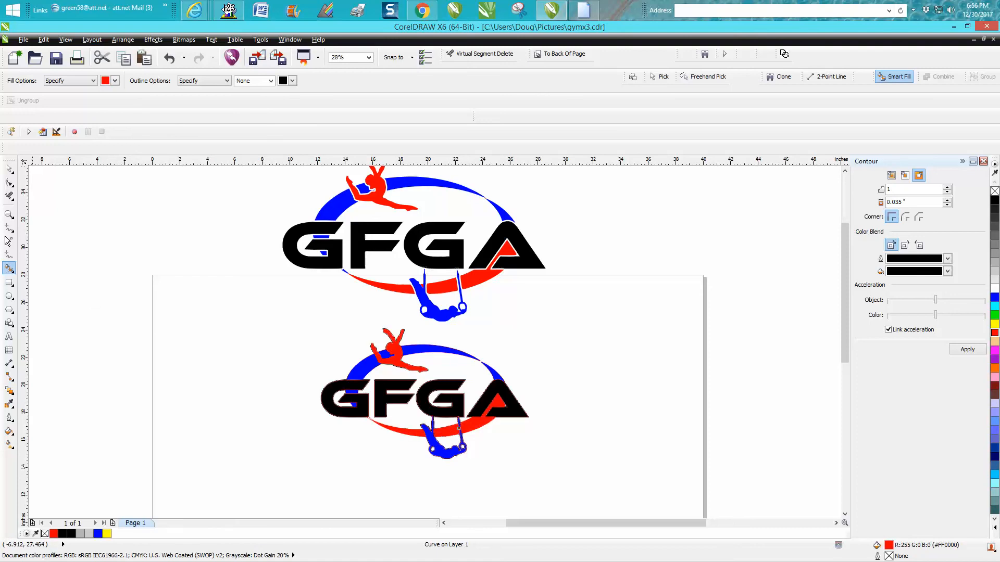
pyautogui.click(10, 214)
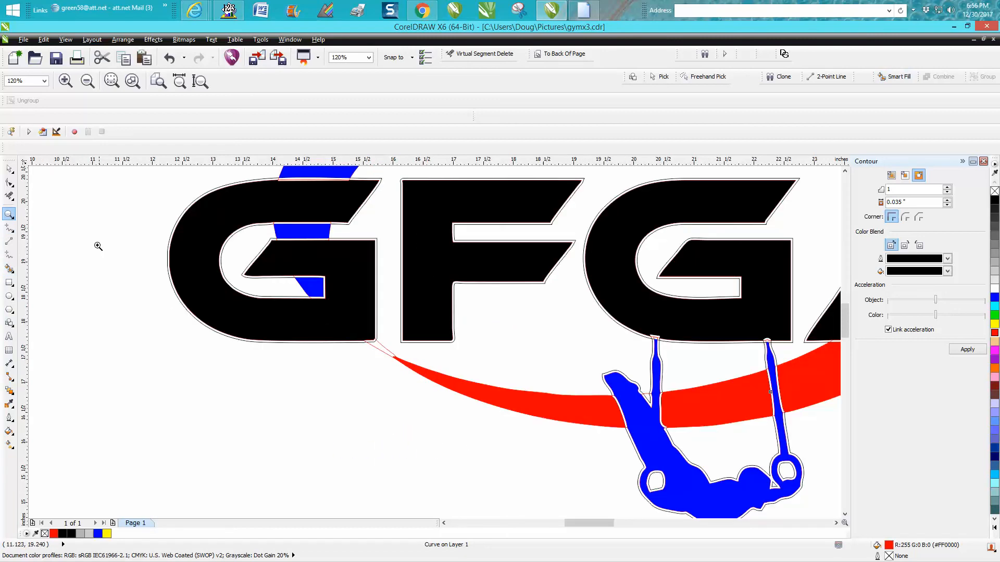
pyautogui.moveTo(16, 238)
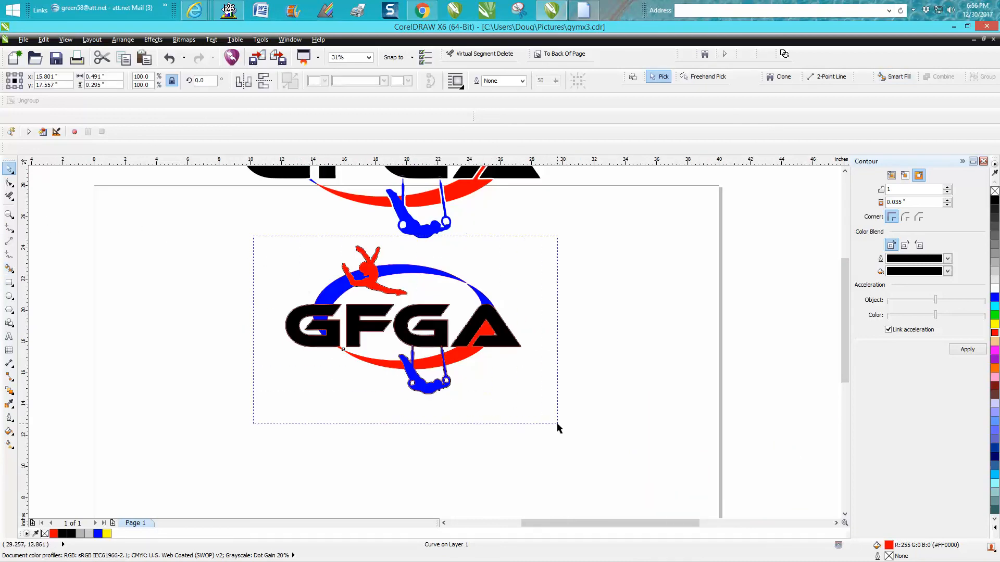
# Marquee-select all 39 smart-filled logo pieces and inspect the white gaps between colours.
pyautogui.moveTo(255, 240); pyautogui.dragTo(557, 424)
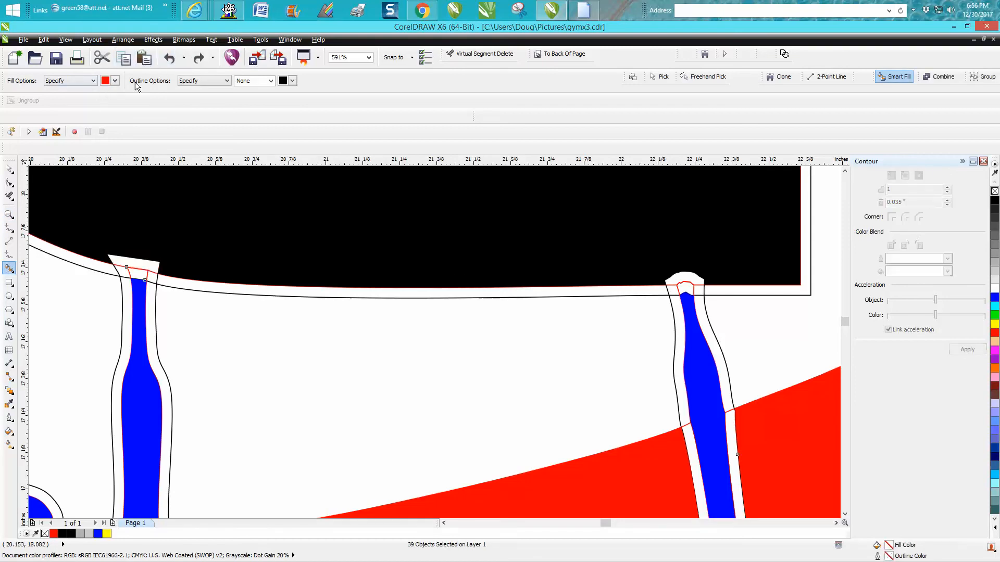
pyautogui.click(106, 80)
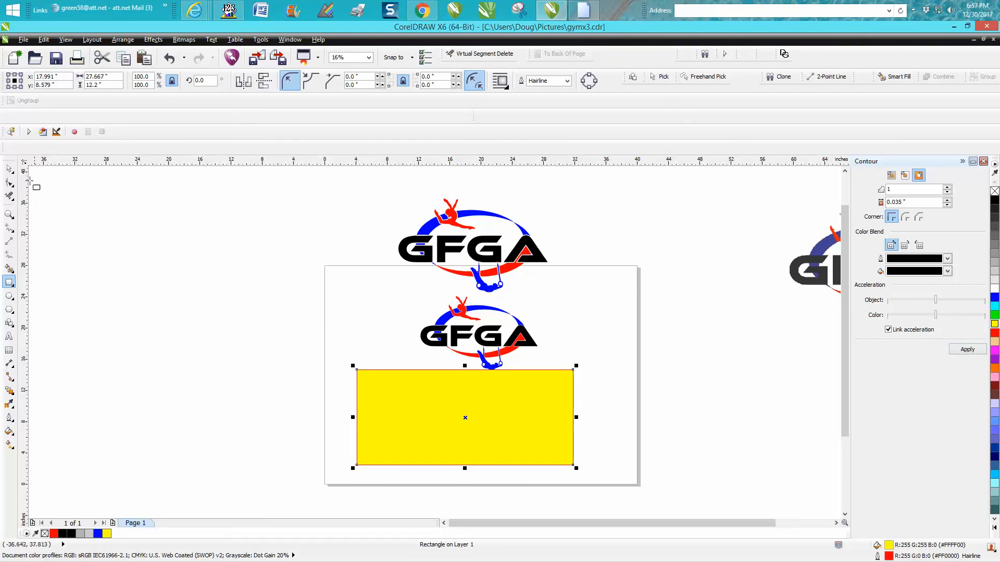
# Move the yellow rectangle under the coloured logo as its background.
pyautogui.moveTo(464, 418); pyautogui.dragTo(472, 365)
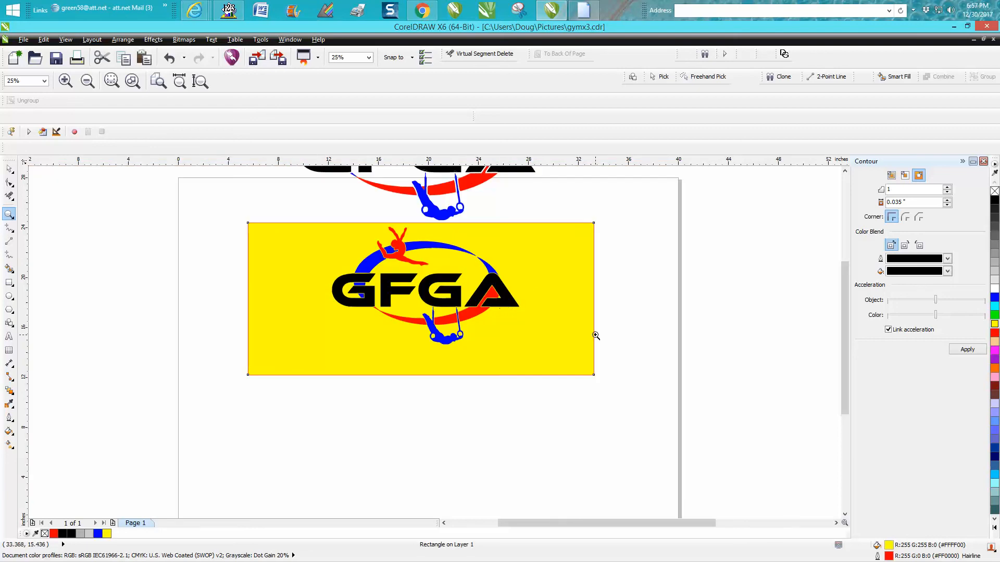
pyautogui.moveTo(595, 335)
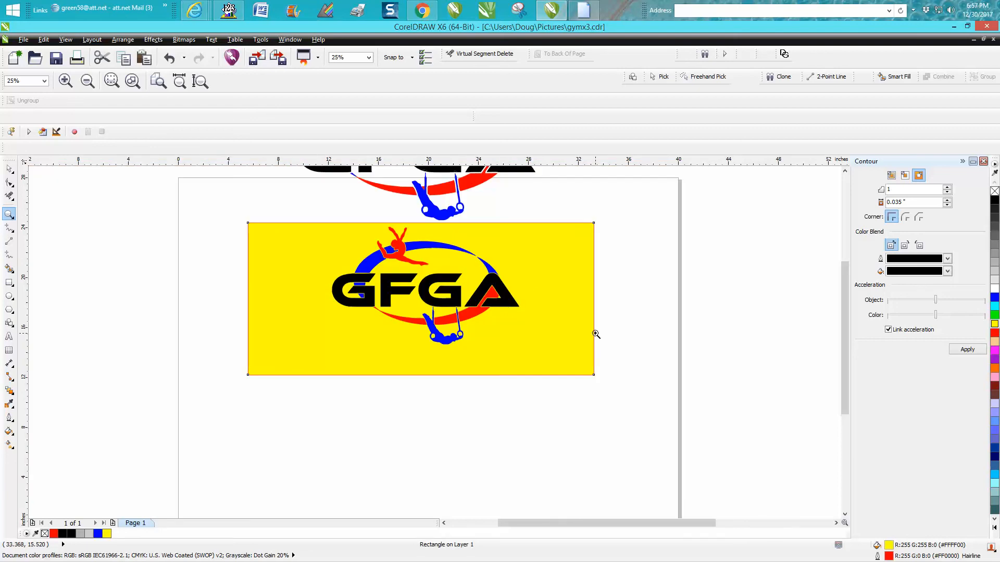